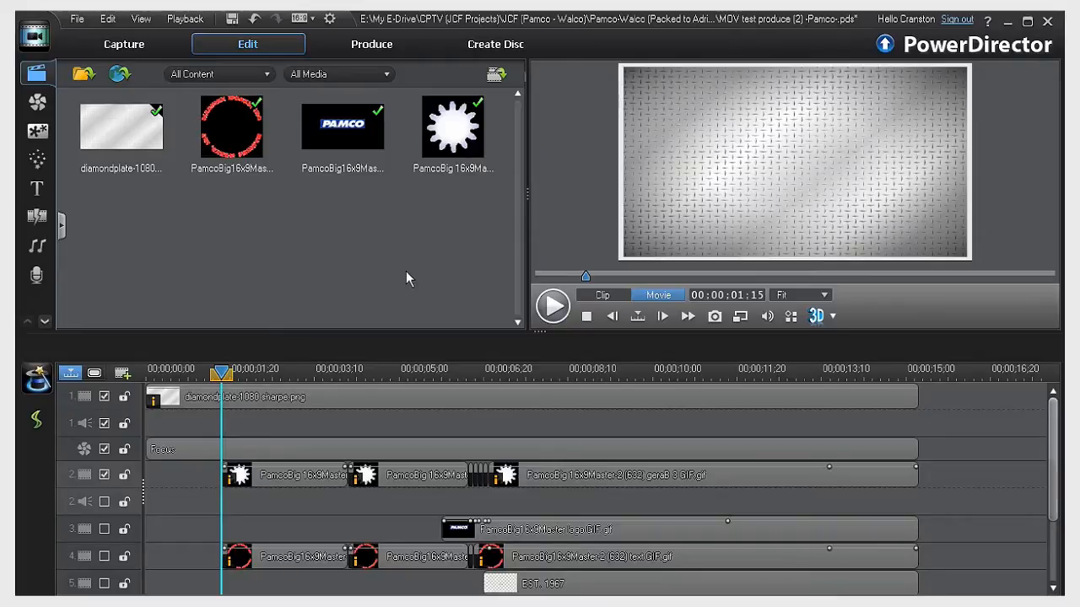
{"action": "mouse_move", "coordinate": [390, 267]}
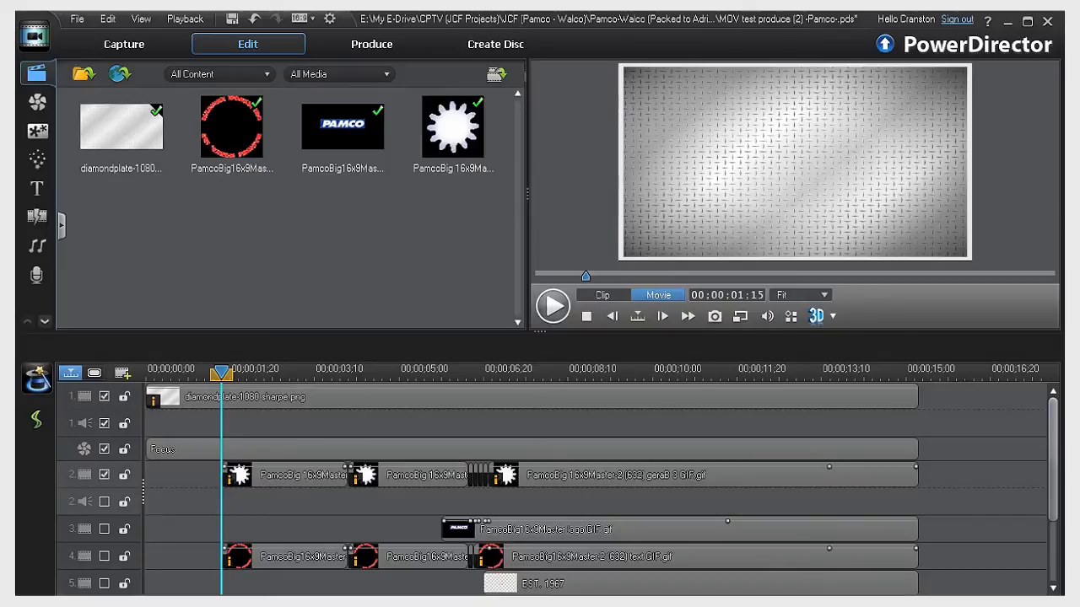
{"action": "mouse_move", "coordinate": [420, 395]}
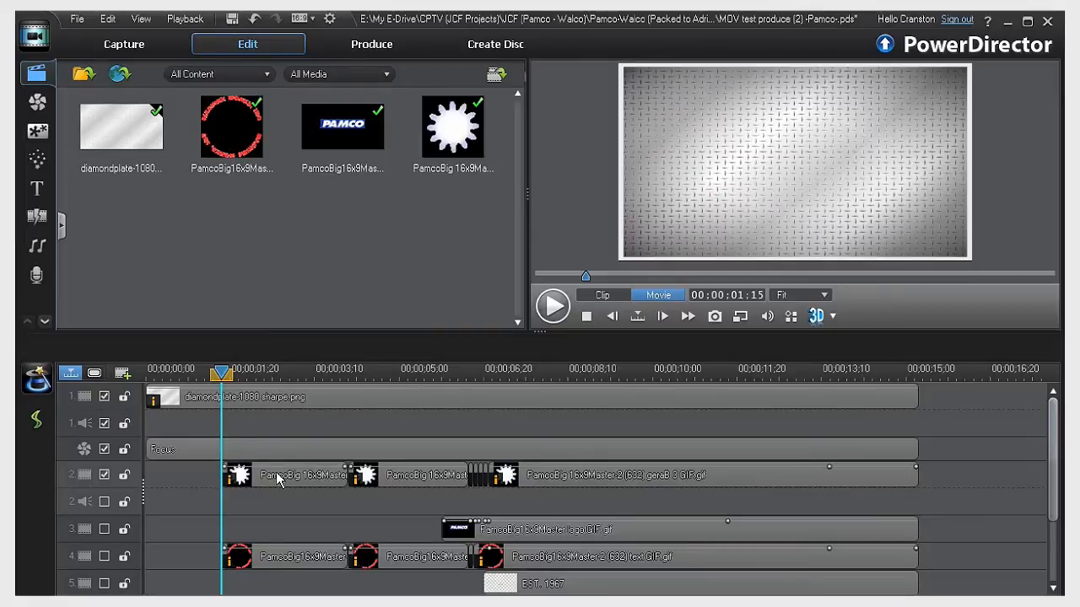
{"action": "mouse_move", "coordinate": [366, 540]}
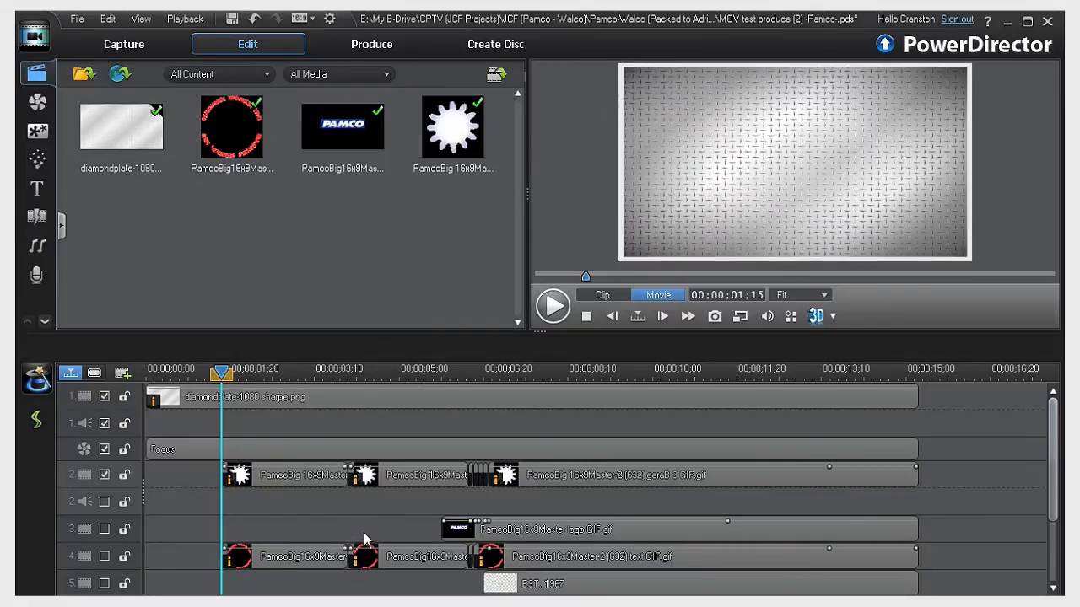
{"action": "mouse_move", "coordinate": [344, 580]}
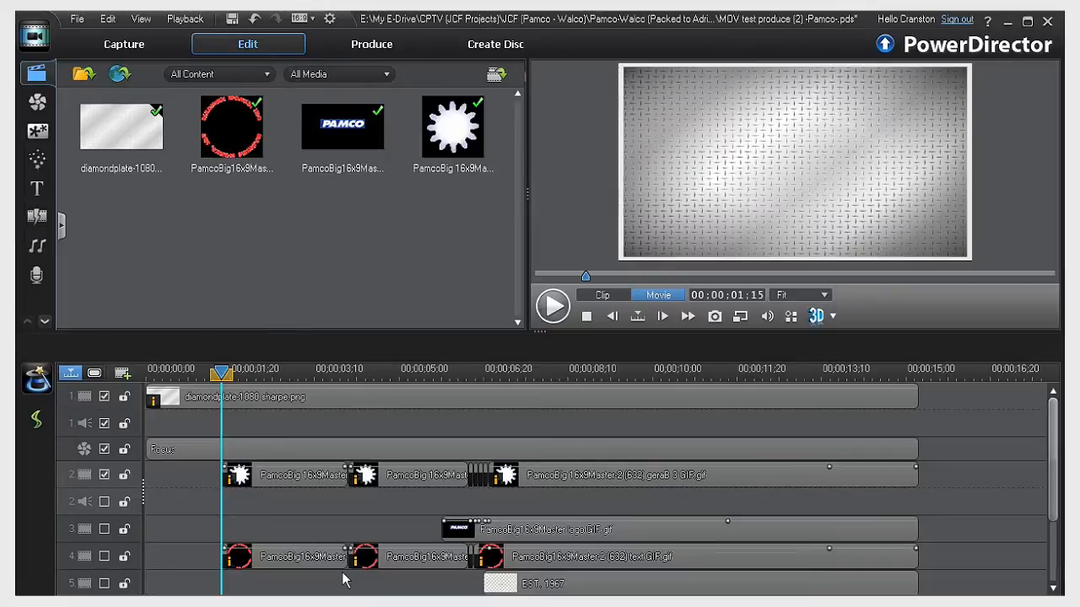
{"action": "mouse_move", "coordinate": [299, 484]}
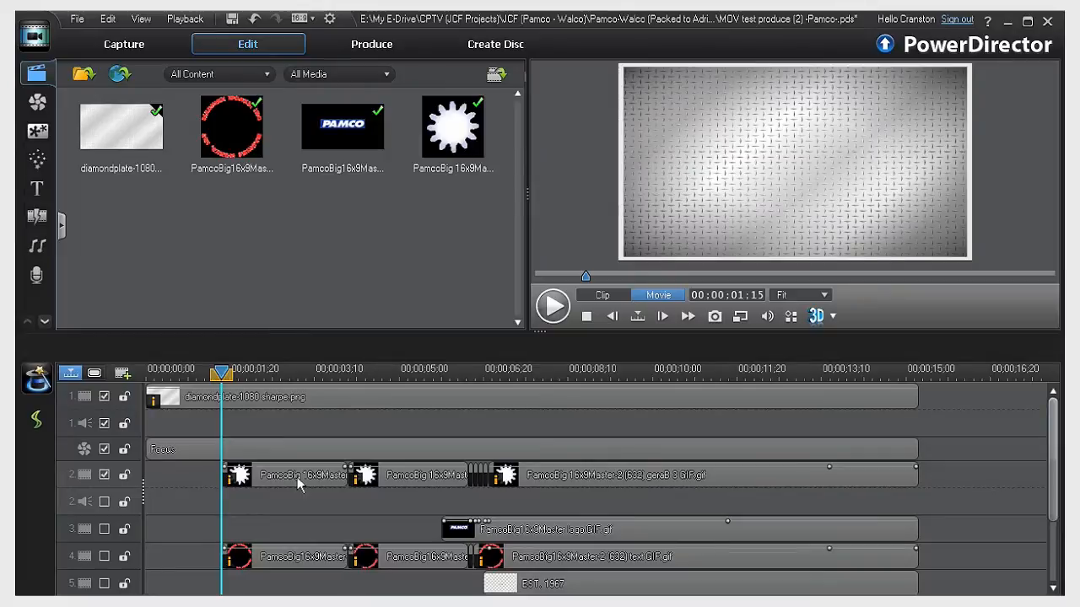
- Open PiP Designer for the first gear clip and show its 698-degree rotation motion path
{"action": "left_click", "coordinate": [287, 475]}
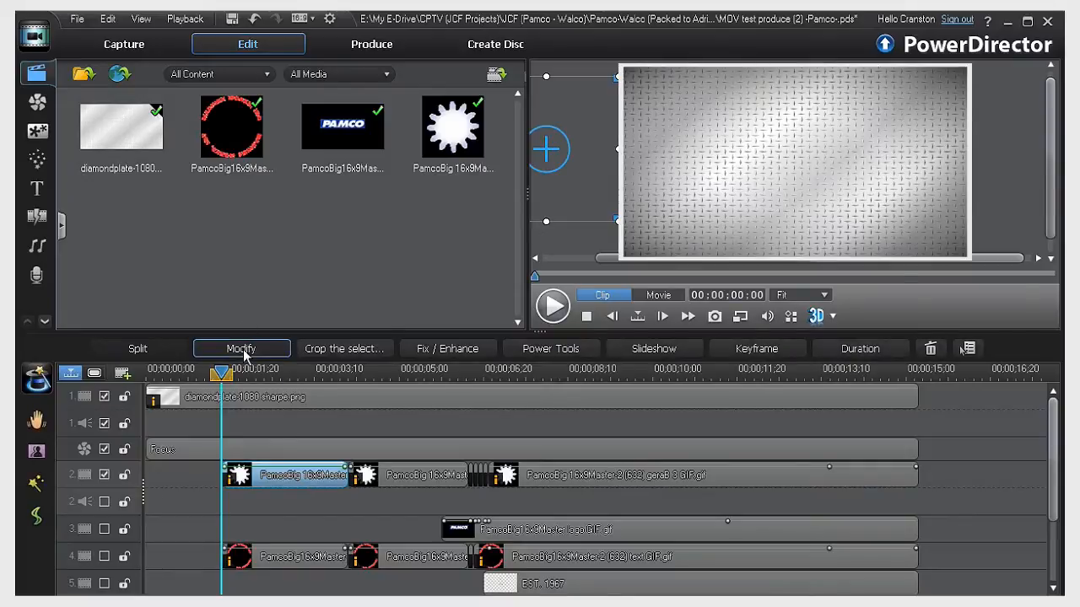
{"action": "left_click", "coordinate": [241, 348]}
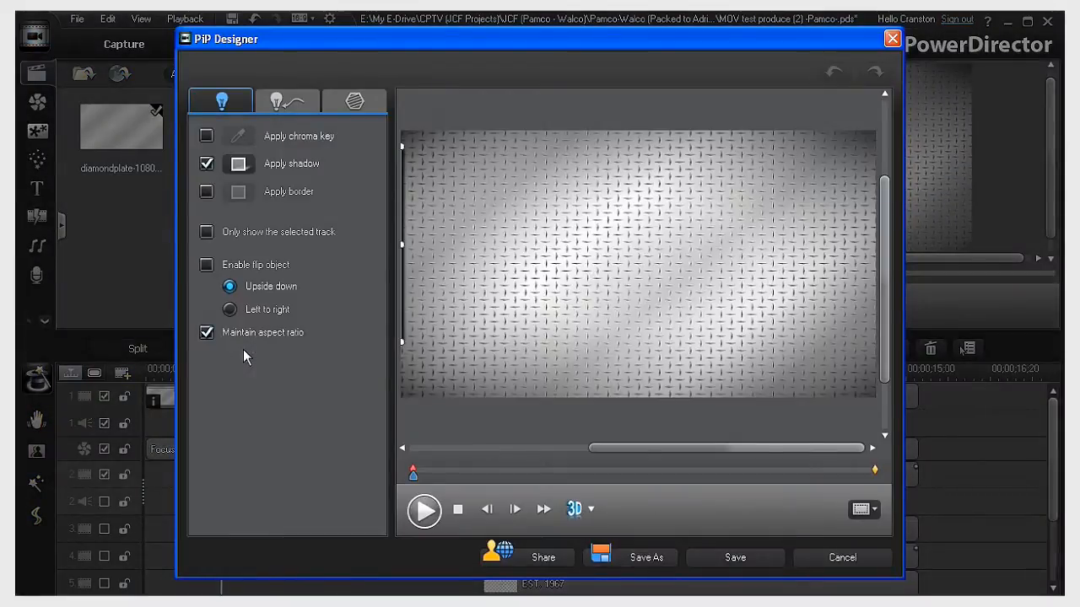
{"action": "left_click", "coordinate": [287, 100]}
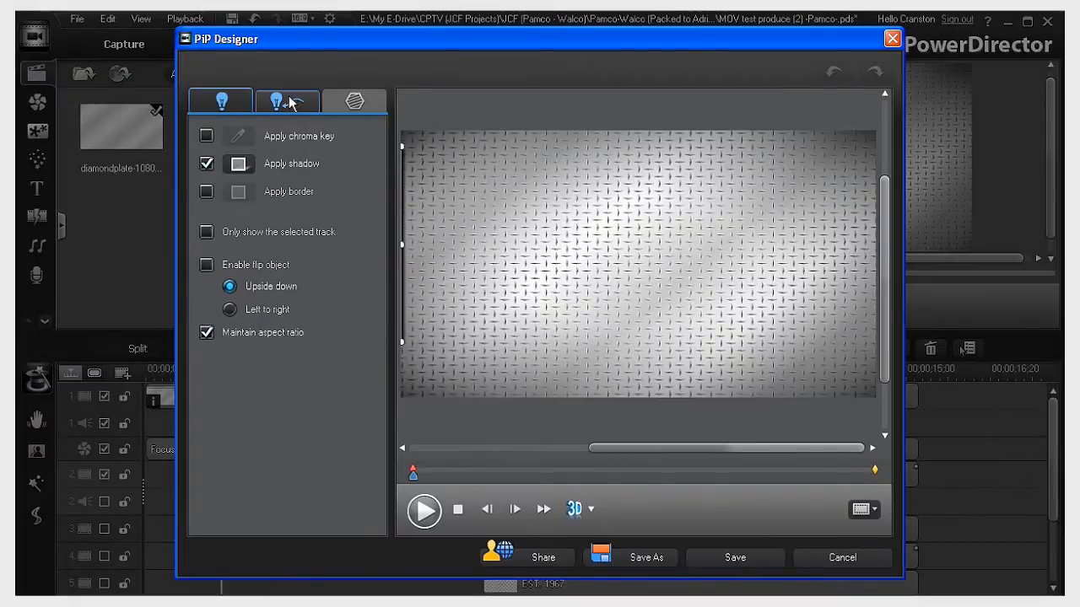
{"action": "left_click", "coordinate": [287, 100]}
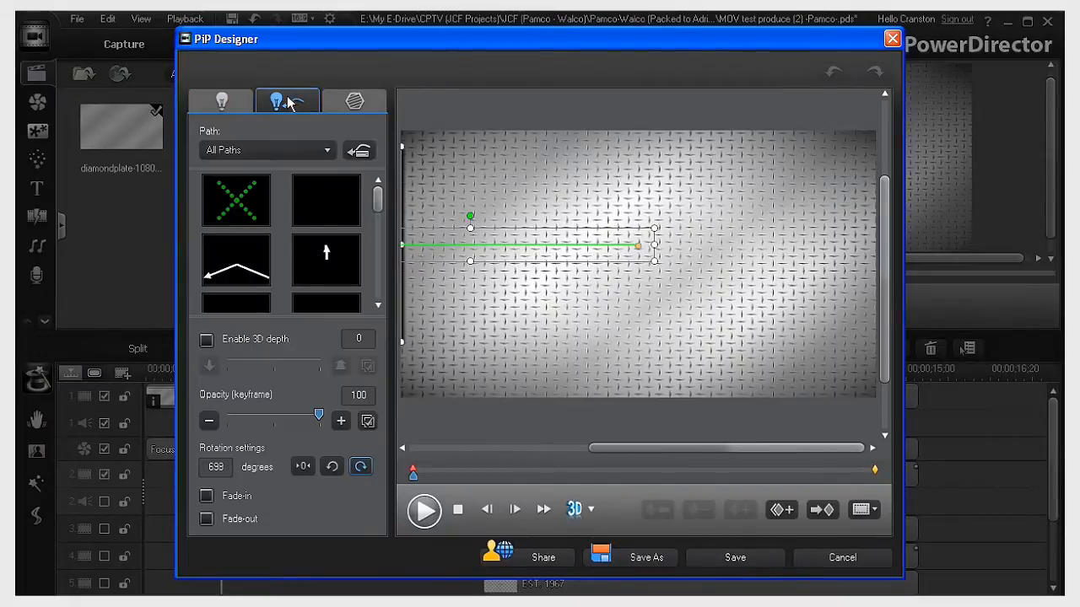
{"action": "left_click", "coordinate": [236, 200]}
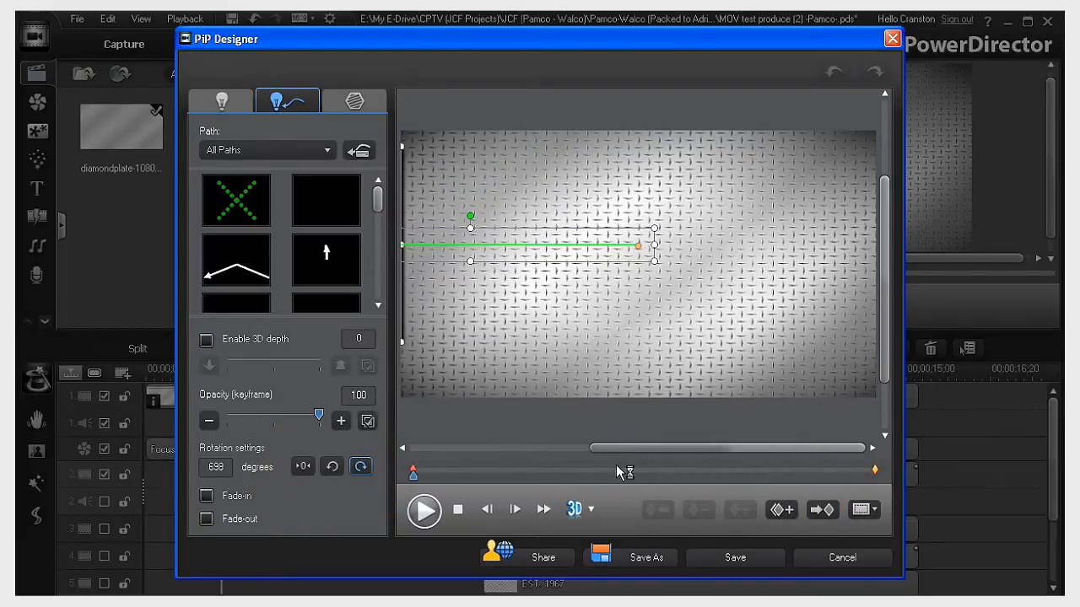
- Scrub the PiP Designer slider to preview the gear sliding in, then select the ring clip
{"action": "left_click", "coordinate": [424, 510]}
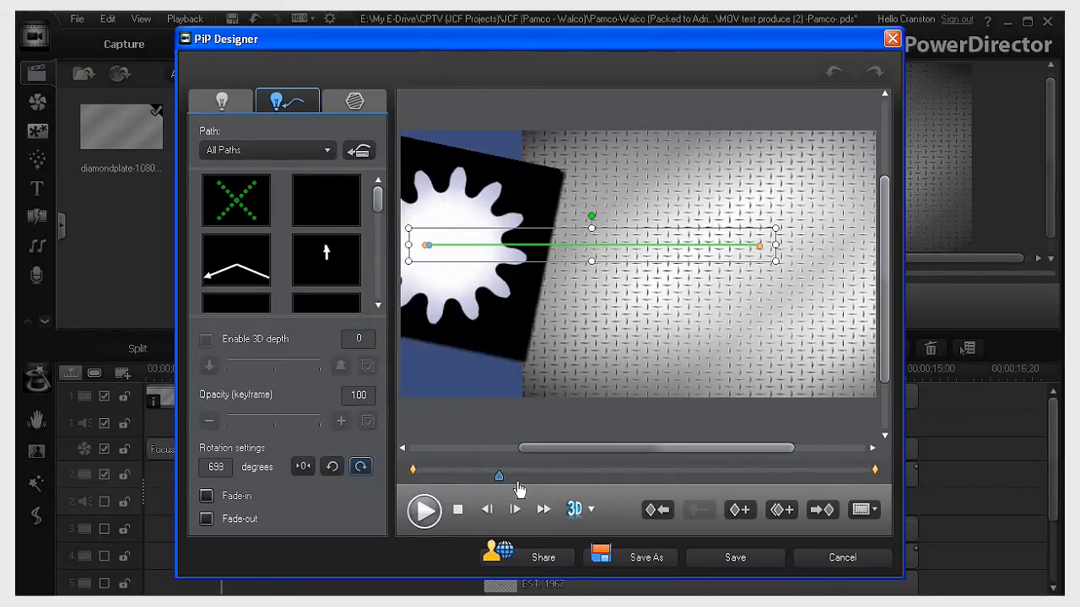
{"action": "left_click_drag", "start_coordinate": [498, 476], "coordinate": [802, 477]}
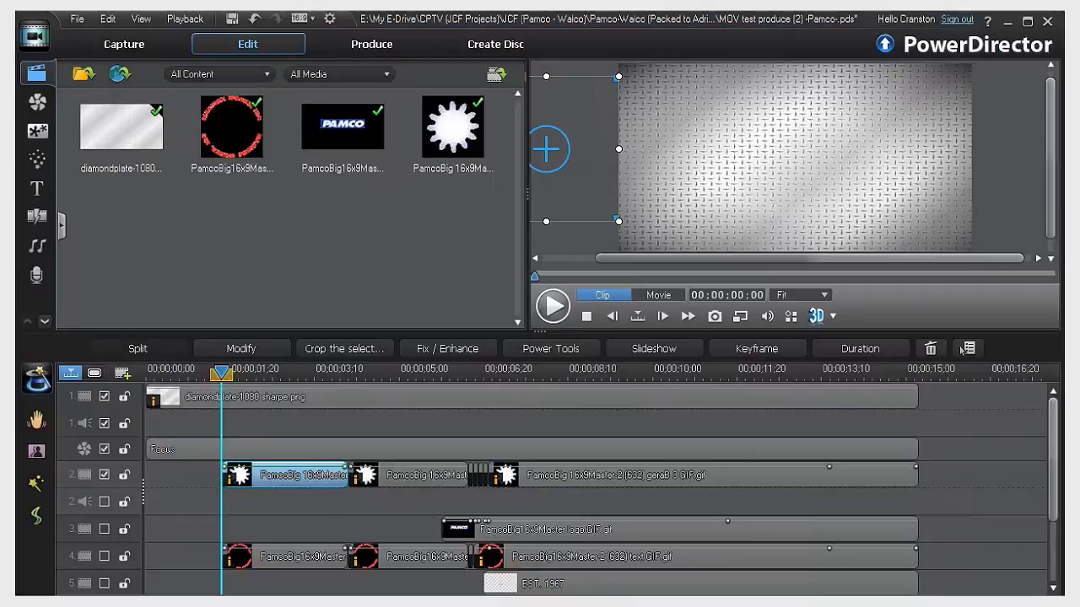
{"action": "left_click", "coordinate": [105, 501]}
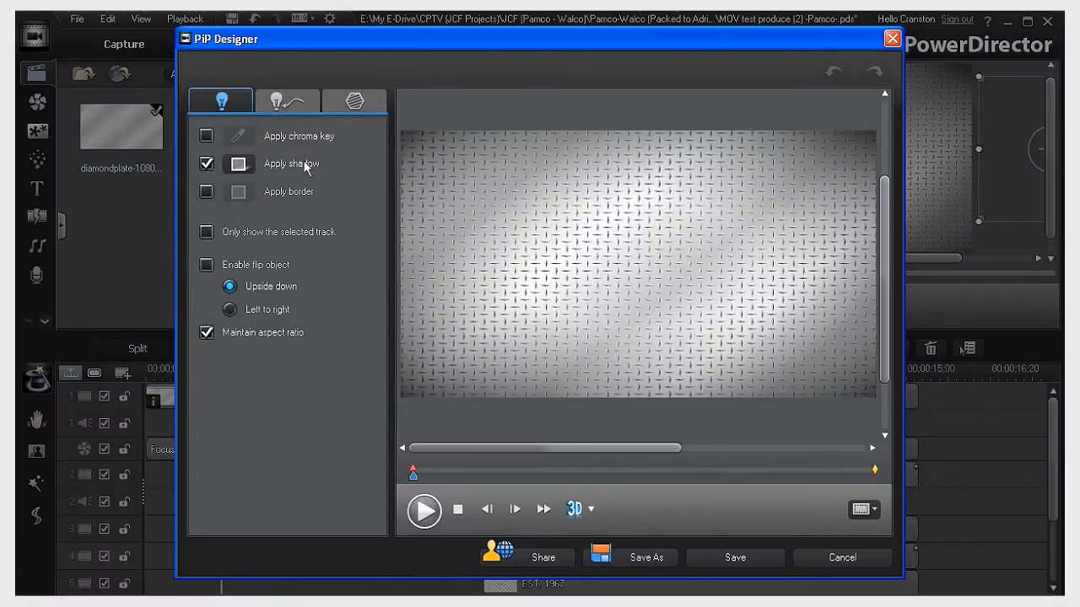
- View the Machine Works ring's 163-degree rotation motion path, then return to the timeline
{"action": "left_click", "coordinate": [287, 101]}
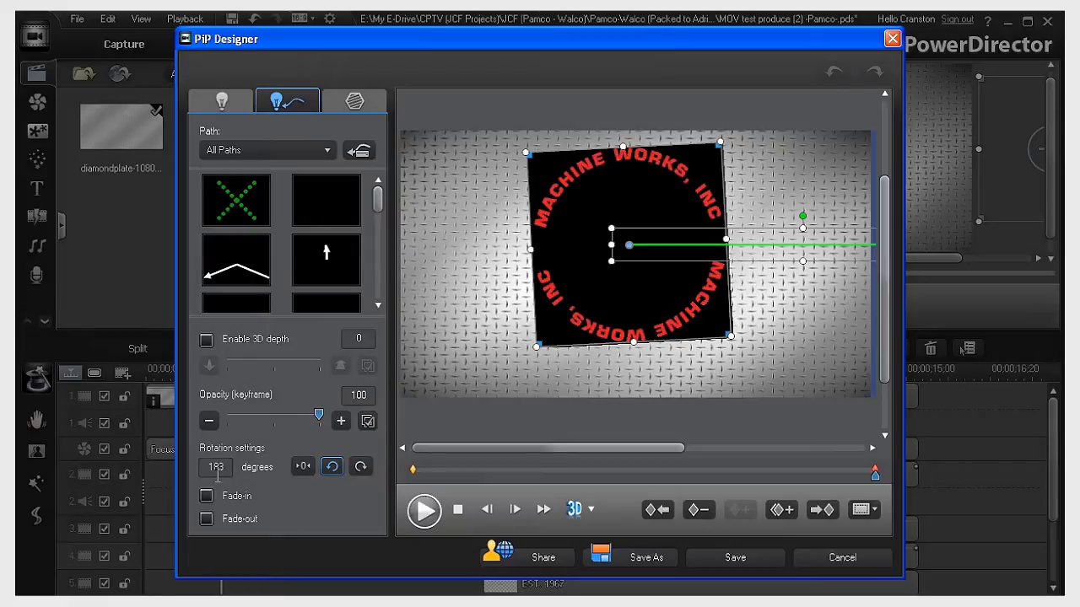
{"action": "left_click", "coordinate": [332, 466]}
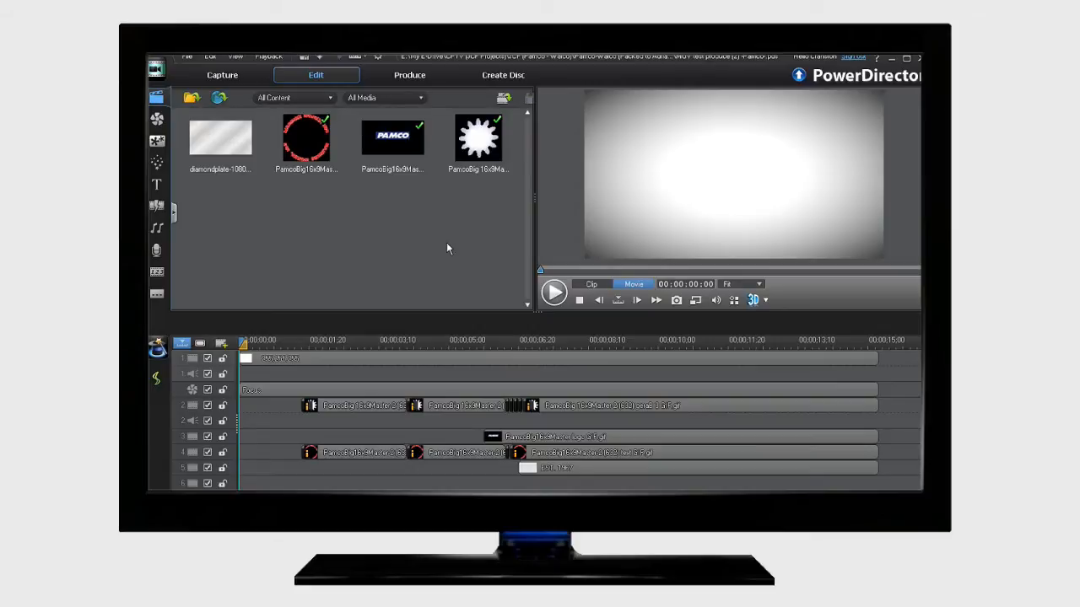
- Select the first gear clip and open then close its PiP Designer
{"action": "left_click", "coordinate": [388, 345]}
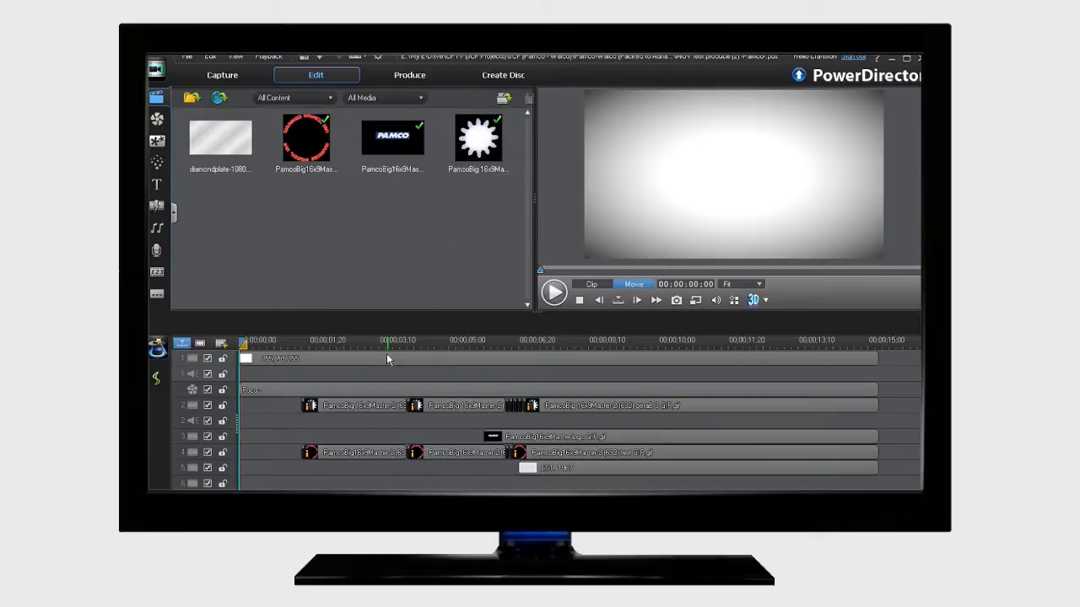
{"action": "left_click", "coordinate": [363, 406]}
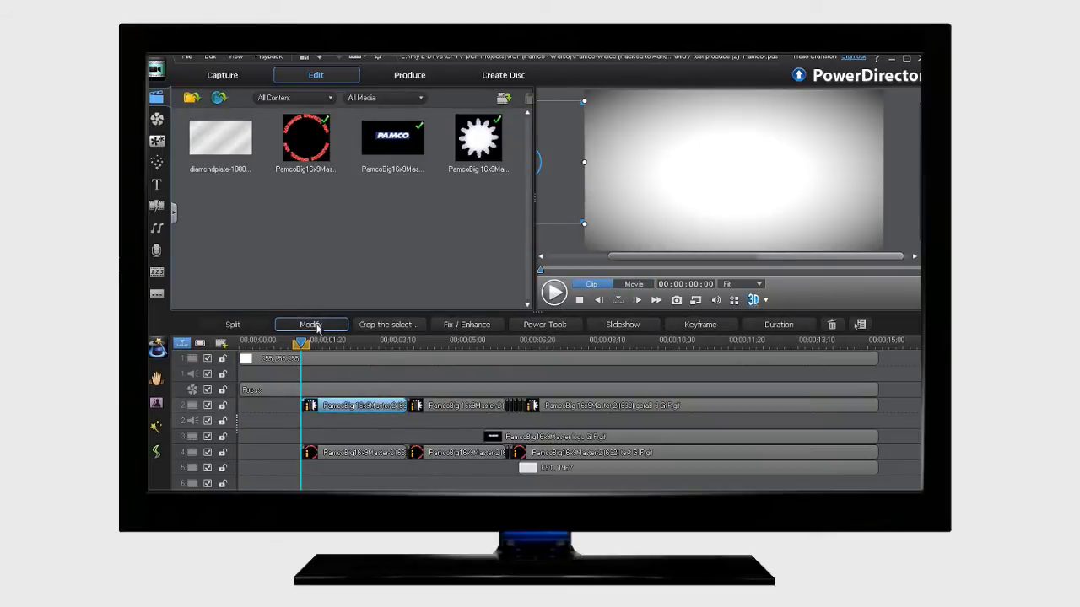
{"action": "left_click", "coordinate": [311, 324]}
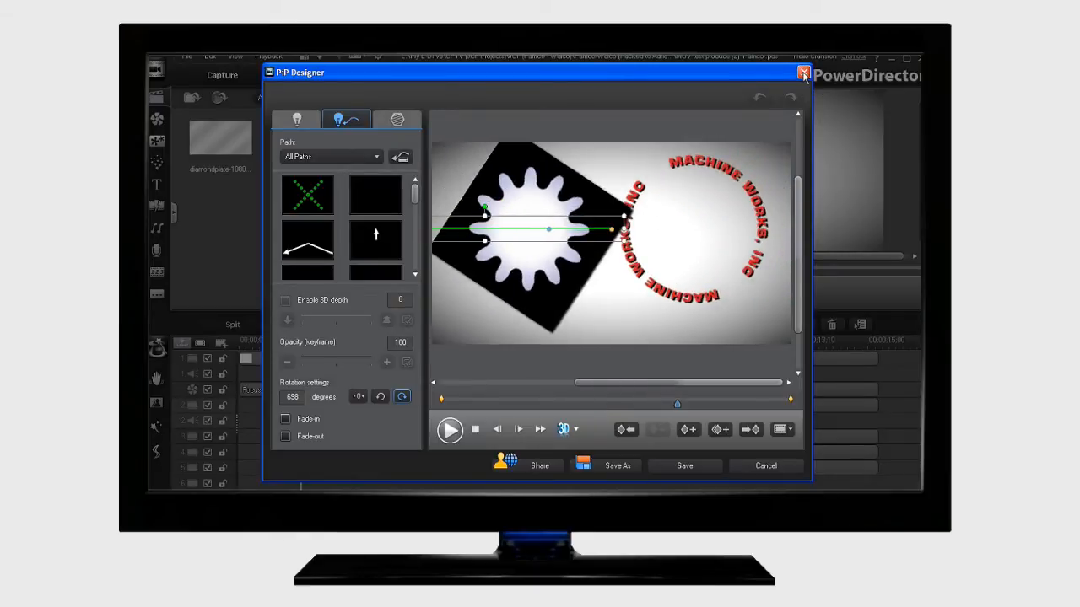
{"action": "left_click", "coordinate": [804, 73]}
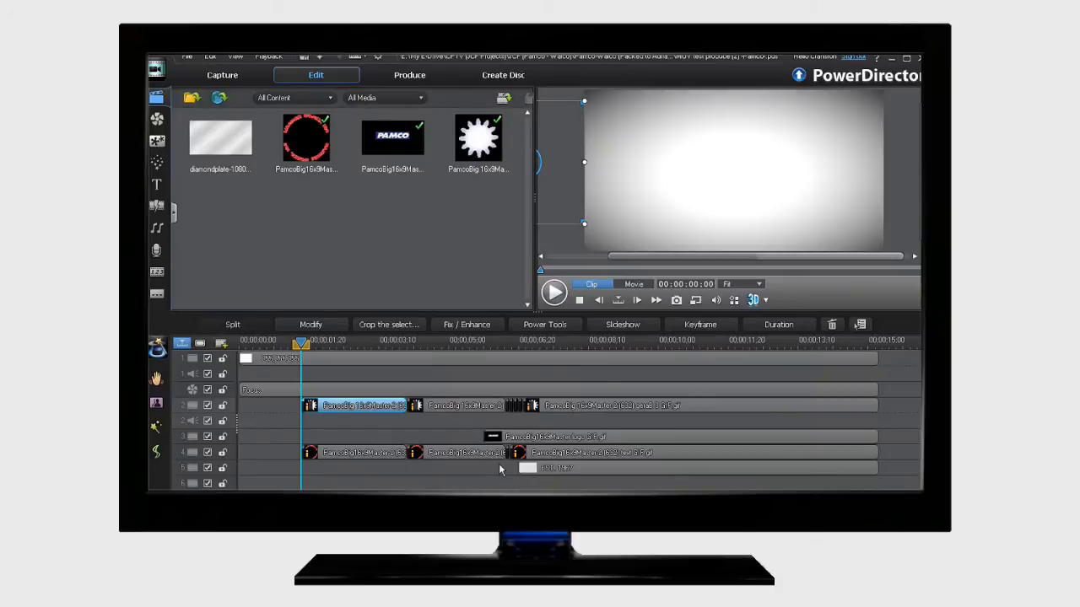
- Select the Machine Works ring clip and play back the gear and ring animation
{"action": "left_click", "coordinate": [464, 453]}
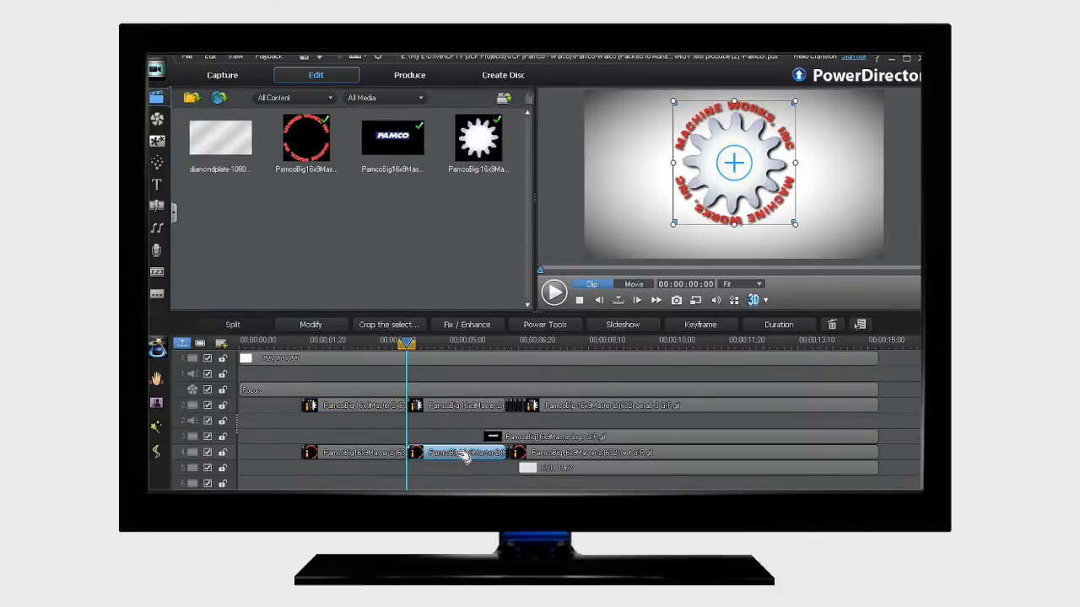
{"action": "left_click", "coordinate": [555, 292]}
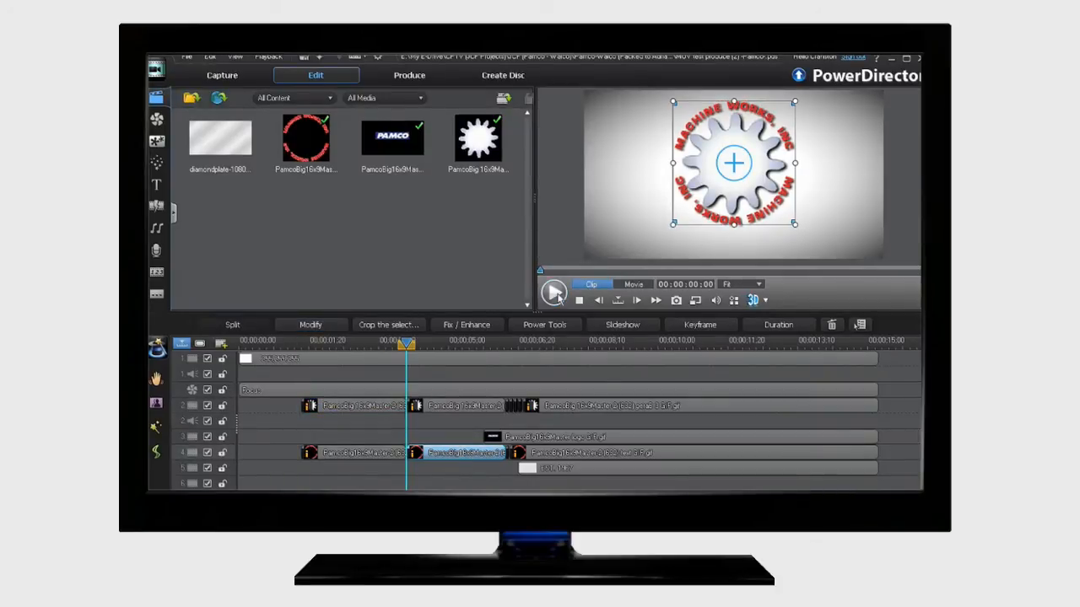
{"action": "left_click", "coordinate": [554, 300]}
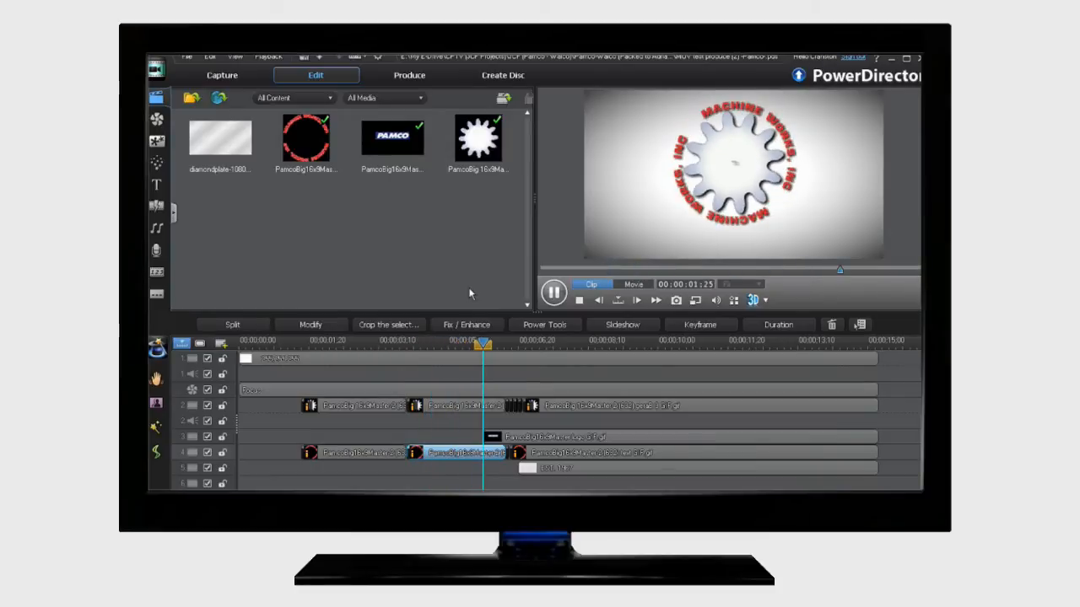